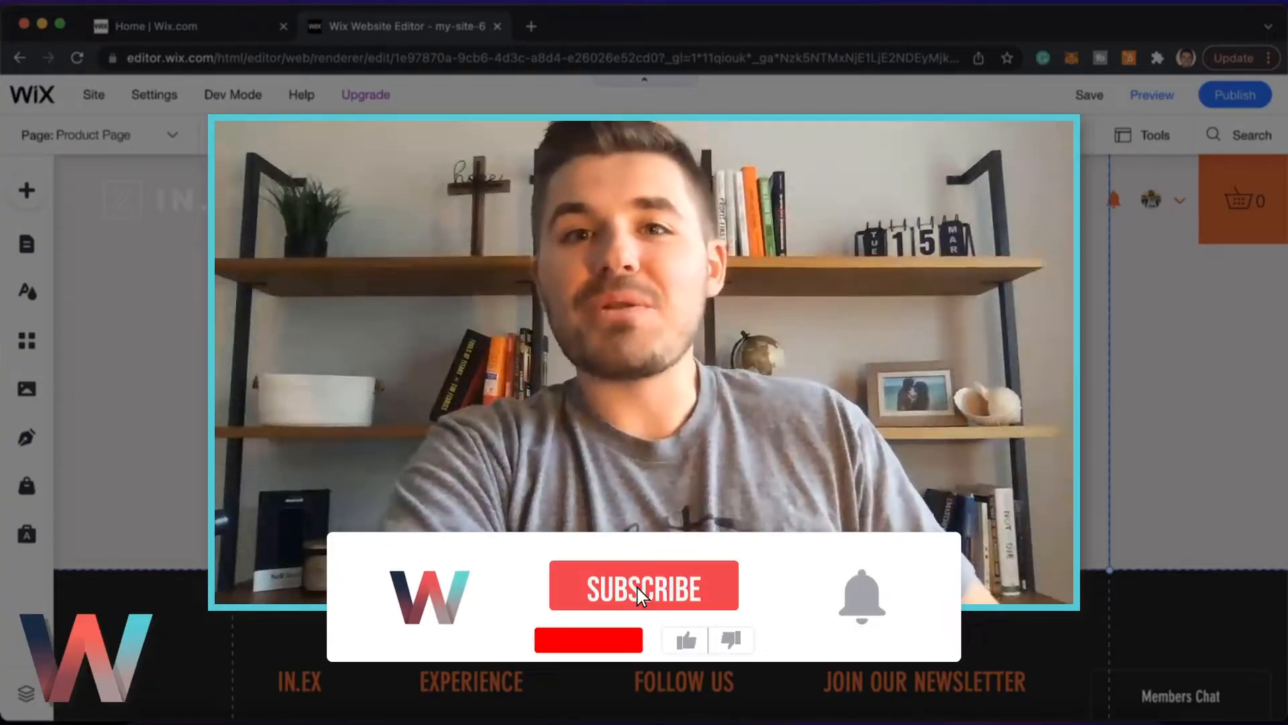
Switch the editor to the Home page and show the Add to Site element catalogue
click(644, 586)
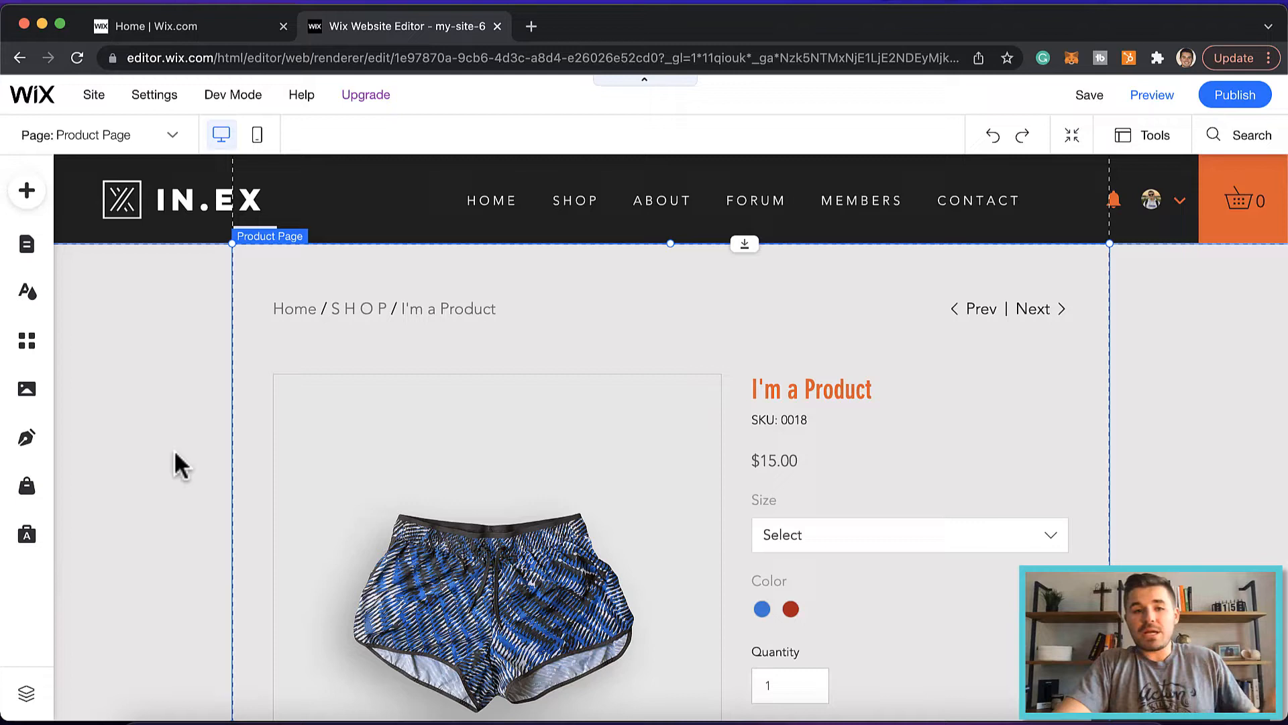
mouse_move(127, 137)
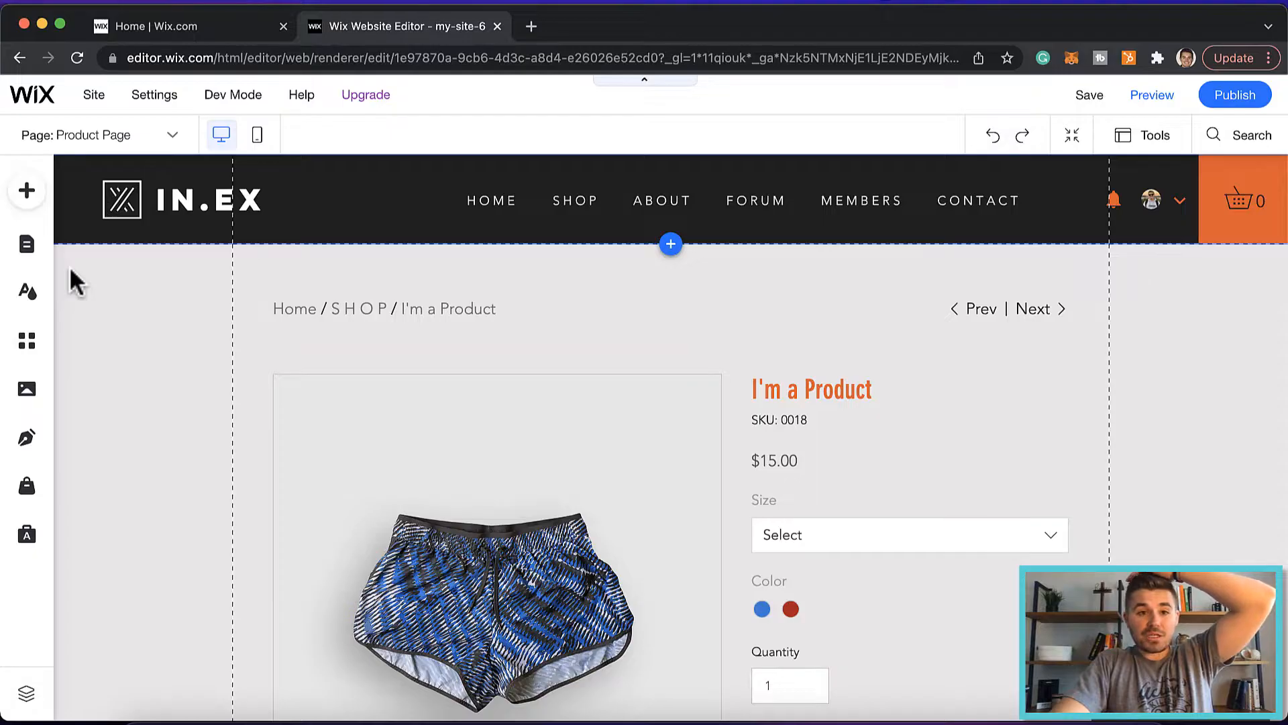
click(491, 200)
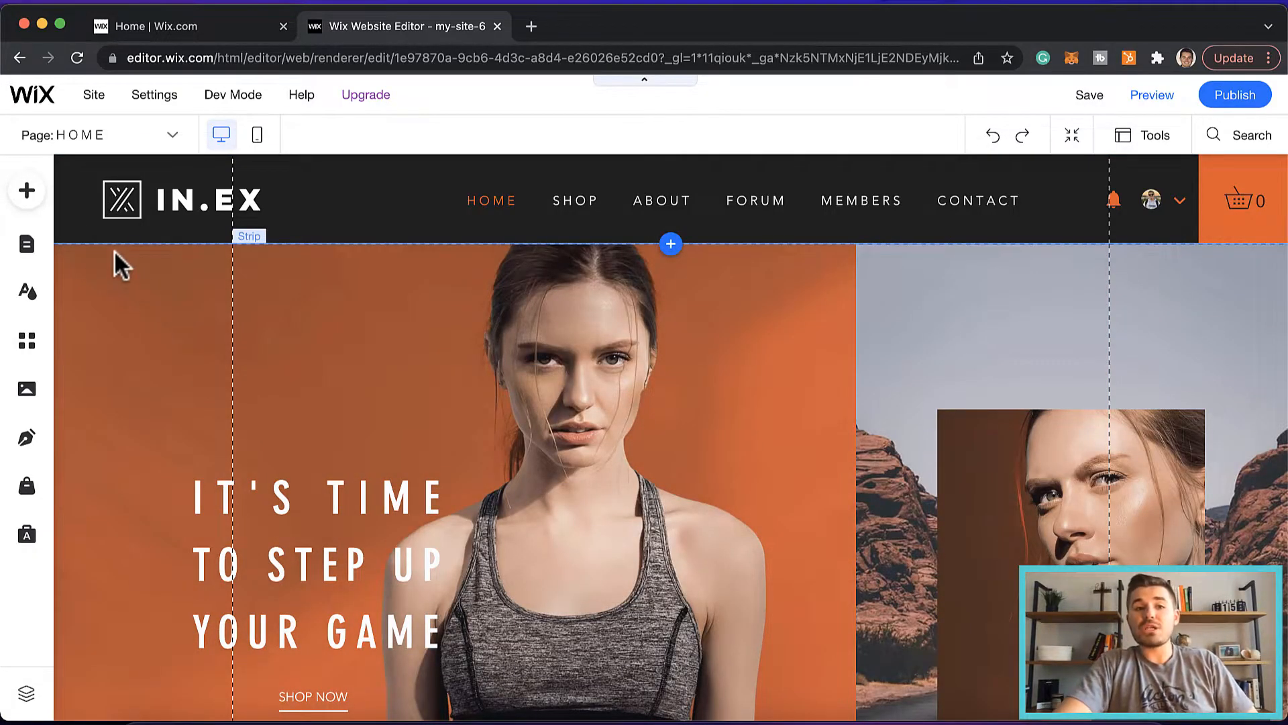
click(25, 191)
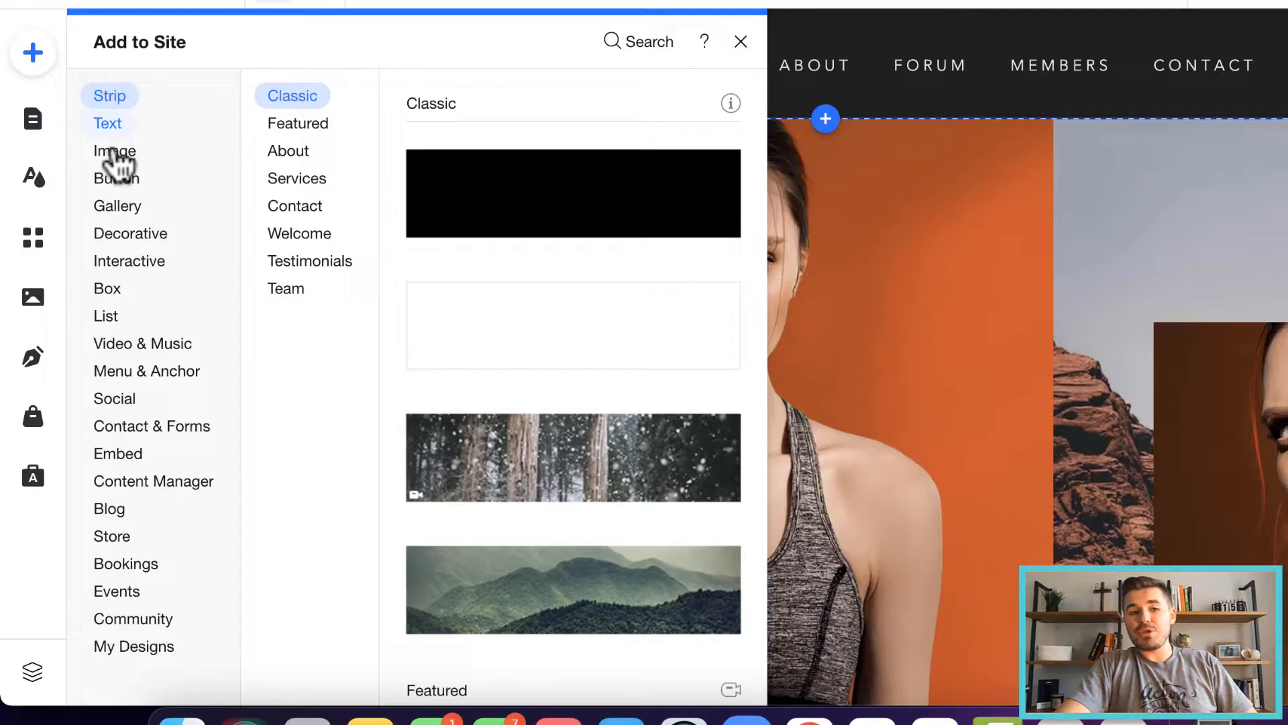
Show the Embed category with its custom embed, video and audio options
click(119, 454)
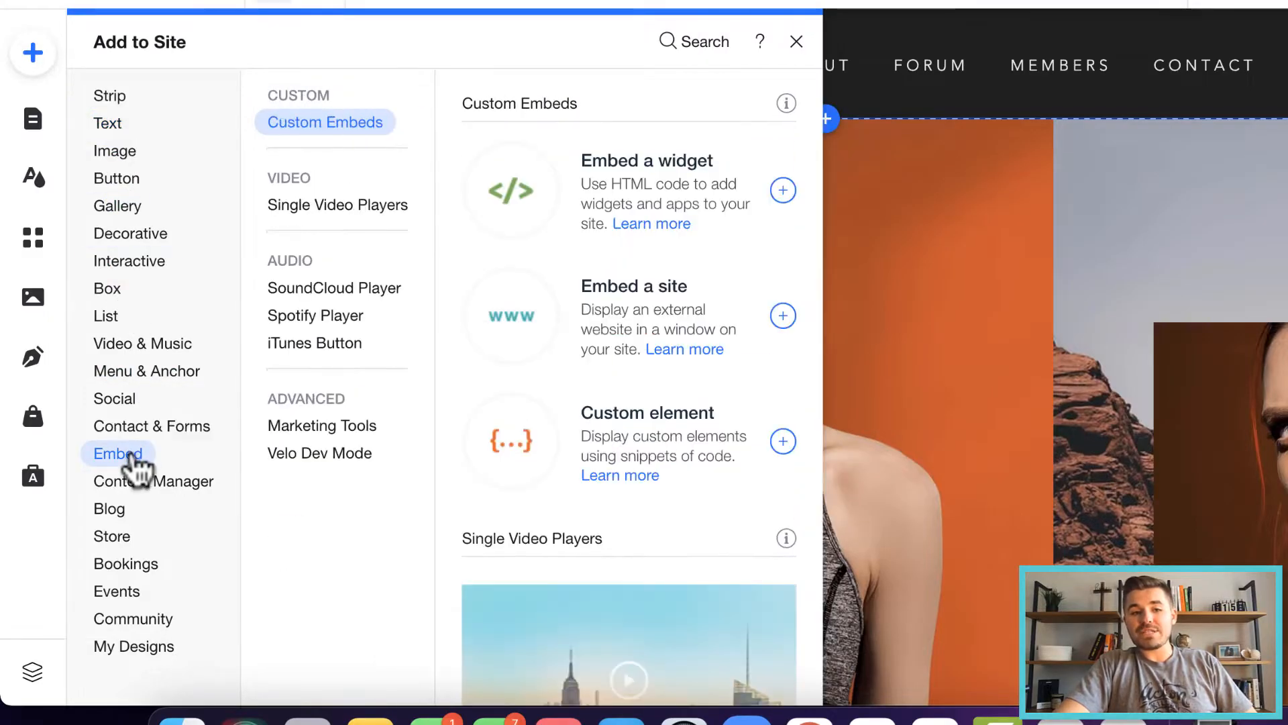
mouse_move(366, 215)
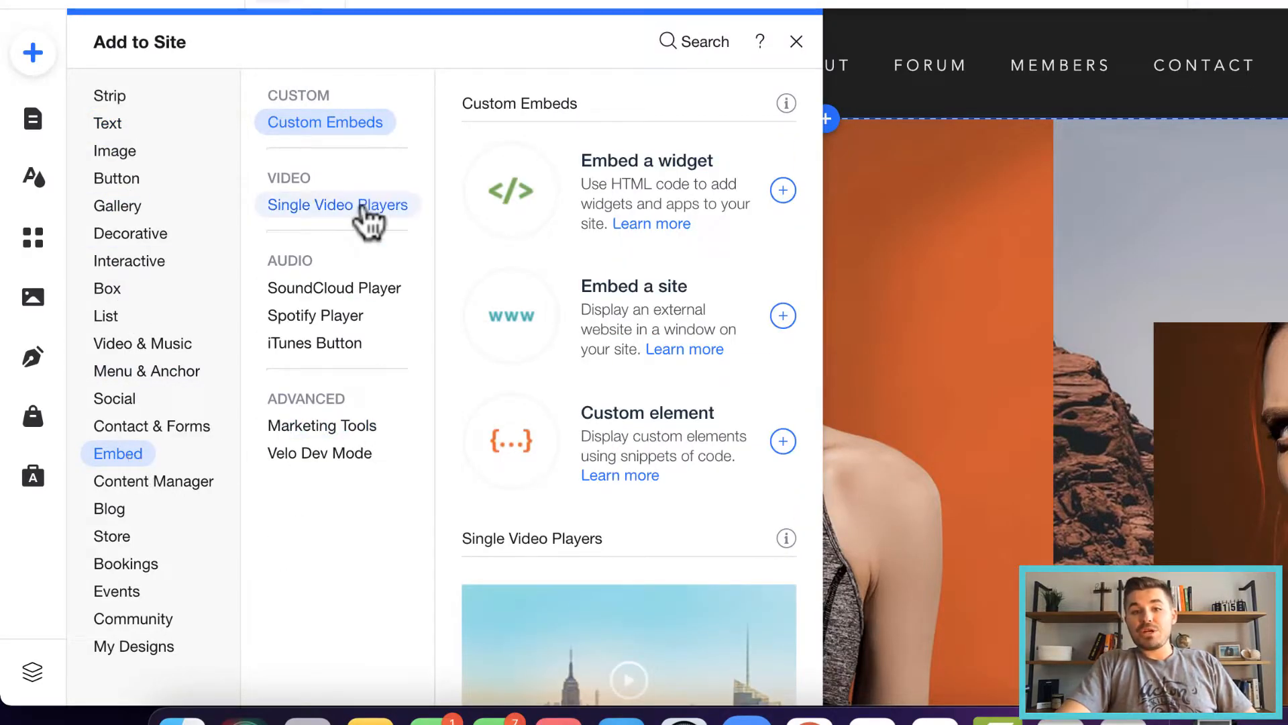
mouse_move(314, 126)
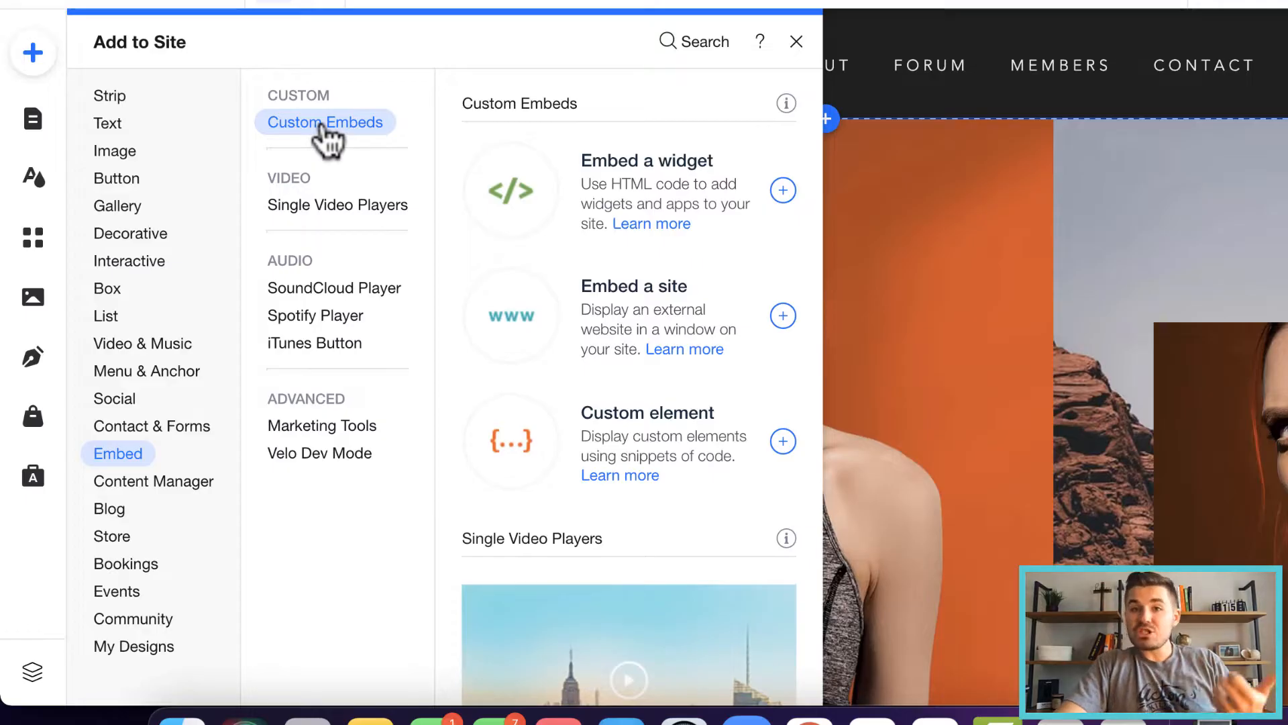
mouse_move(582, 198)
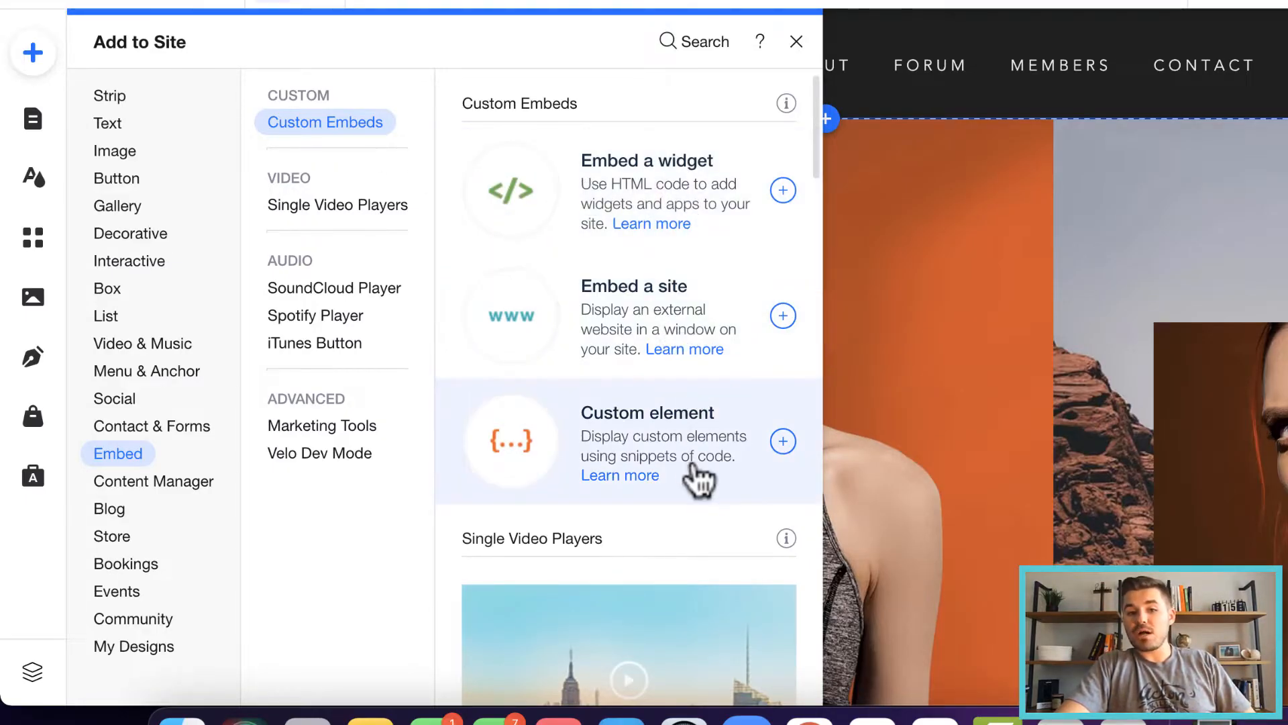
mouse_move(647, 445)
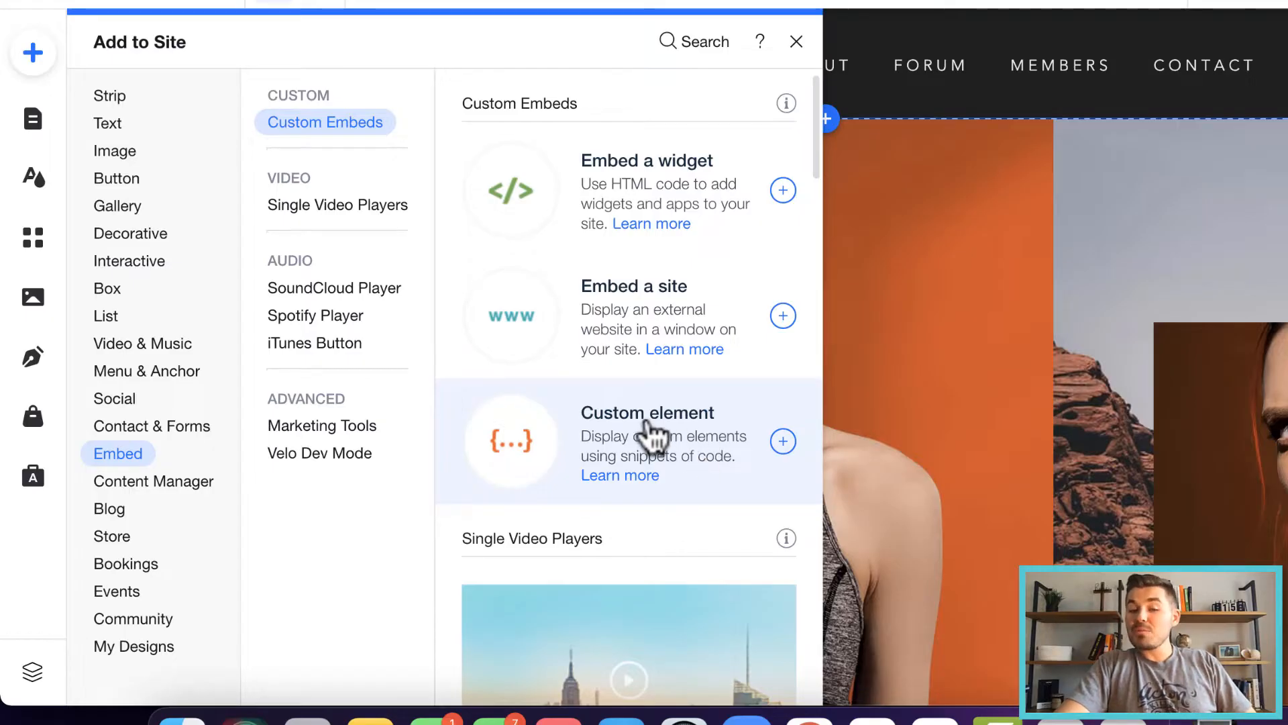
mouse_move(676, 194)
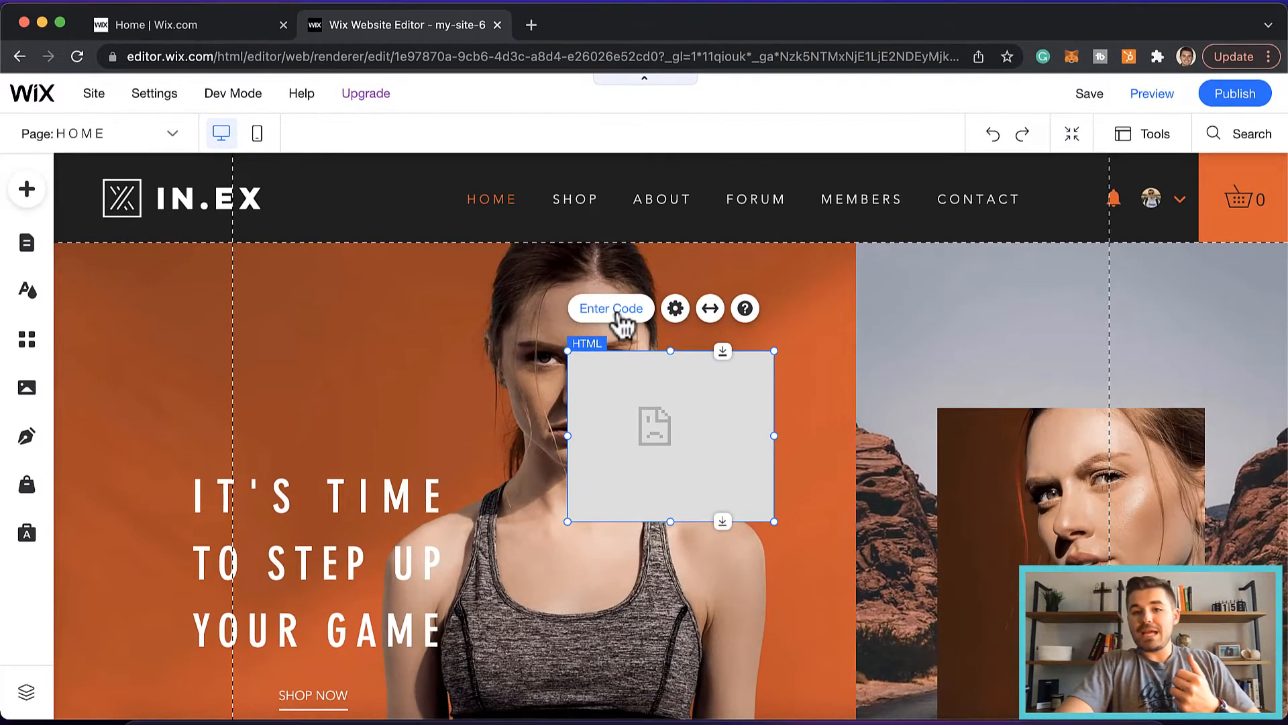
Bring up HTML Settings for the empty embed box on the hero image
click(675, 308)
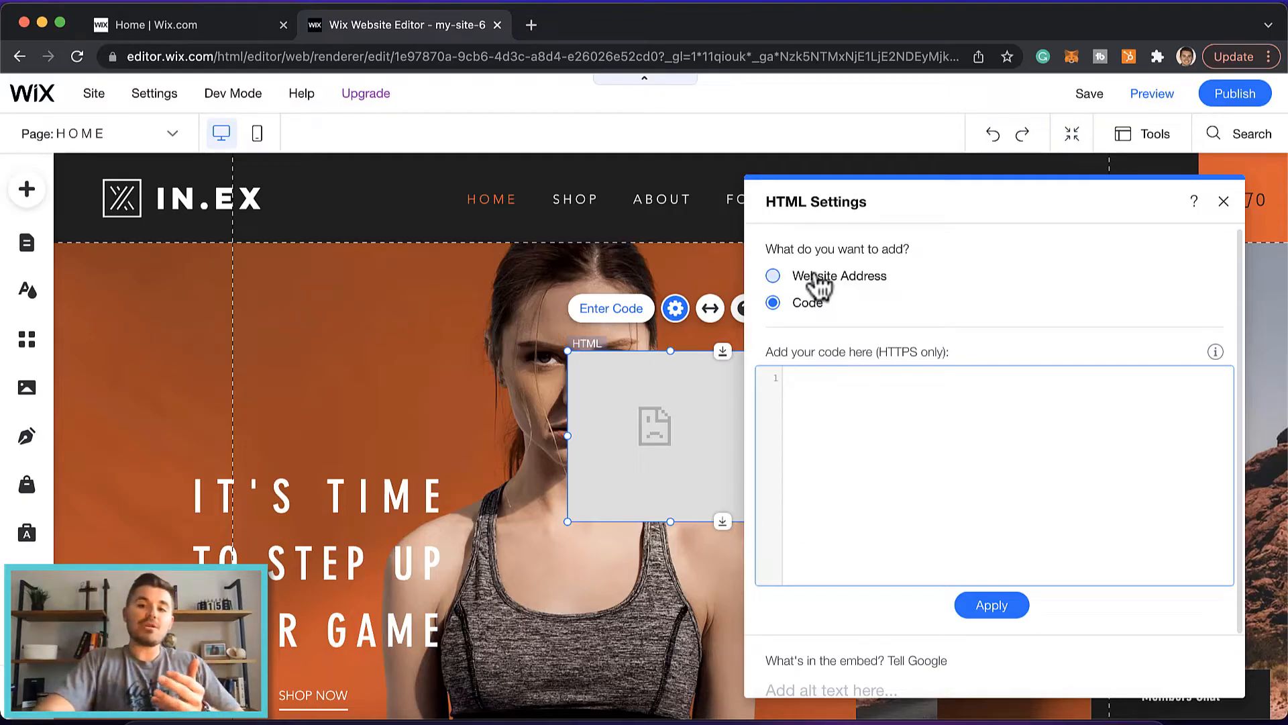
Toggle the embed between Website Address and Code, then close HTML Settings unchanged
click(773, 276)
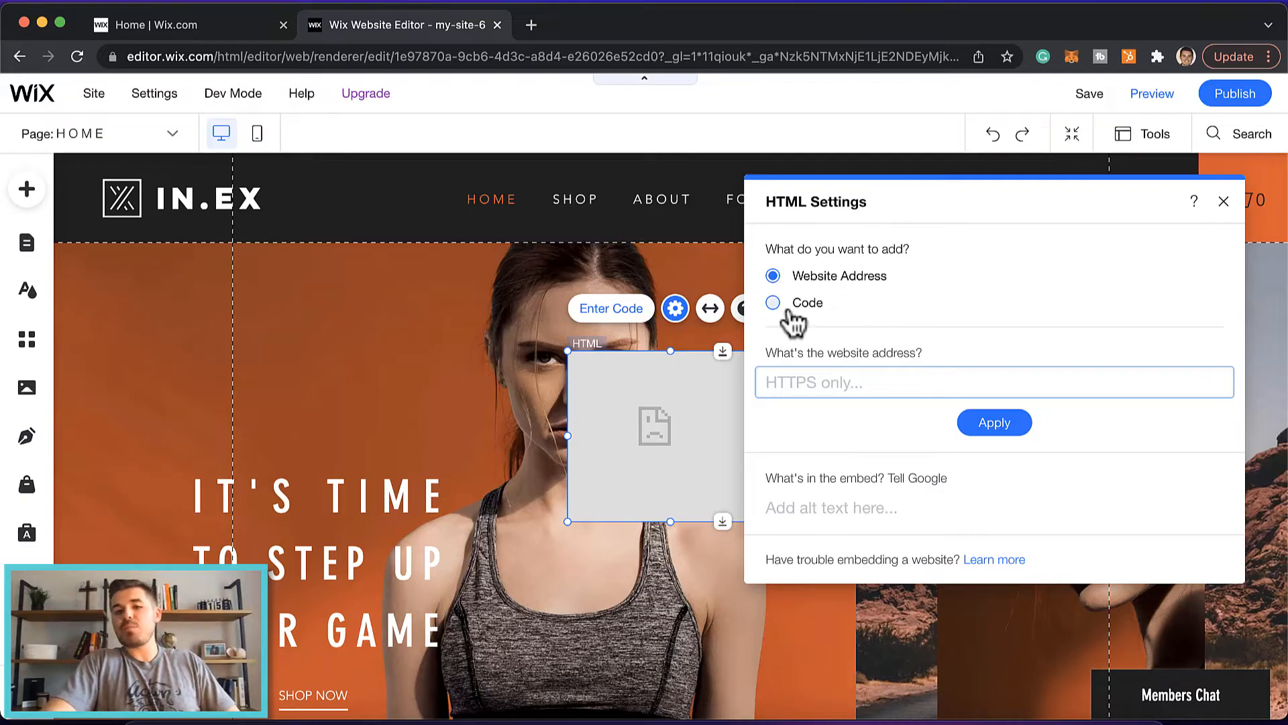
click(772, 303)
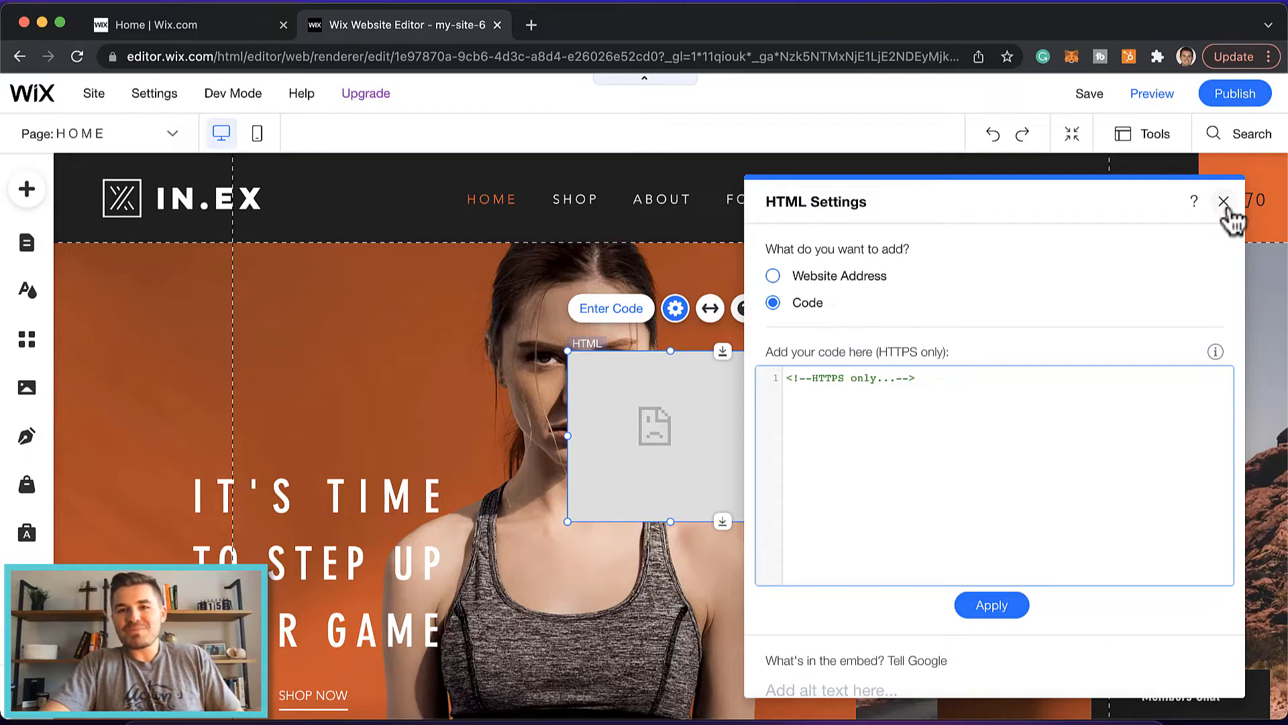
click(1221, 201)
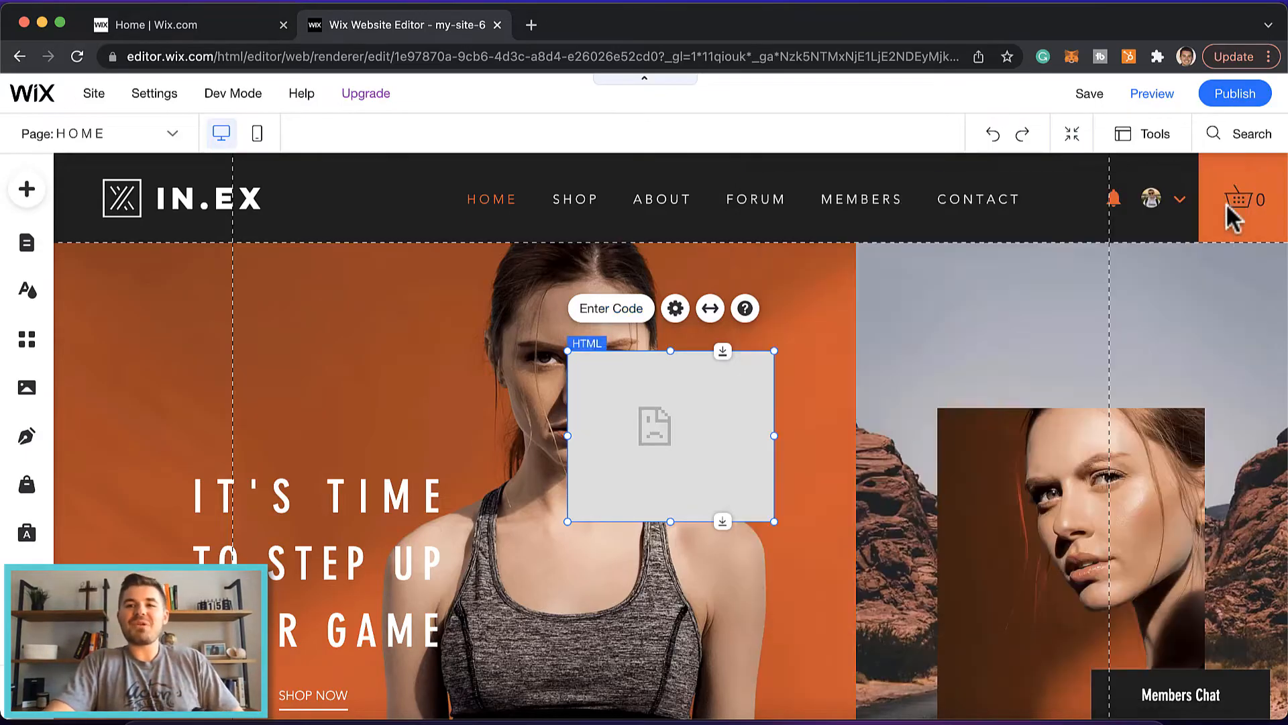
mouse_move(721, 447)
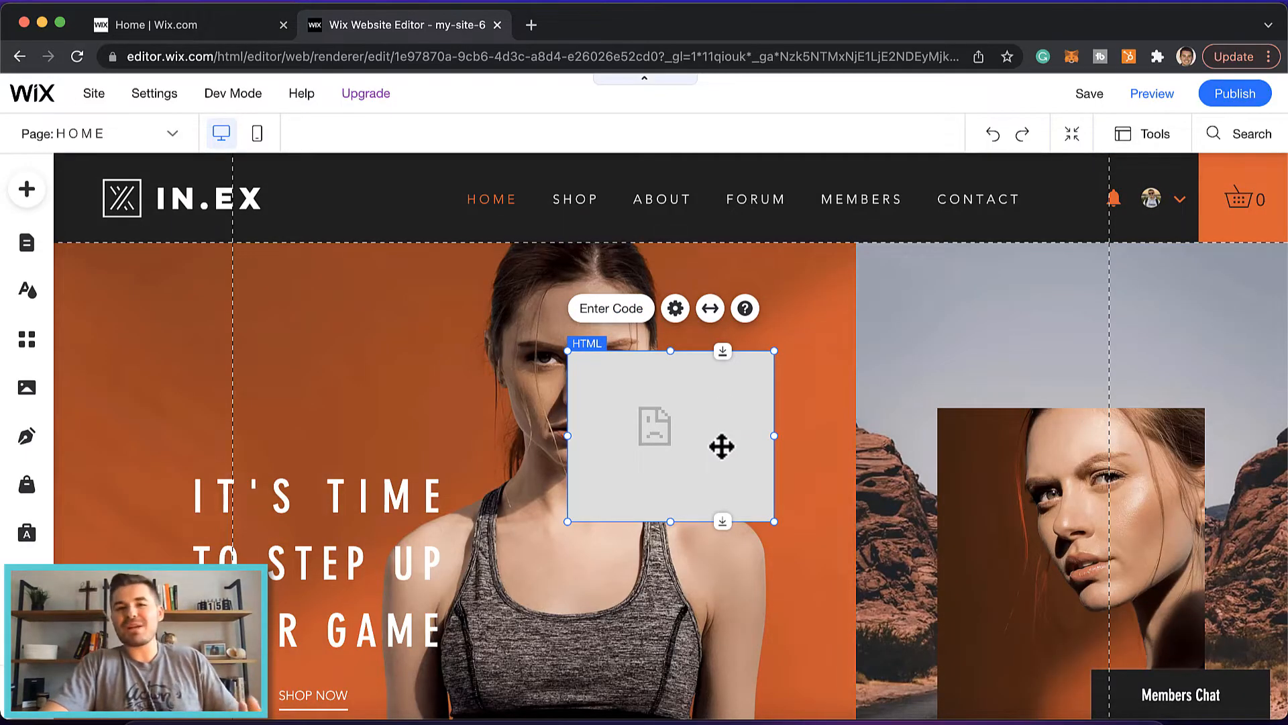